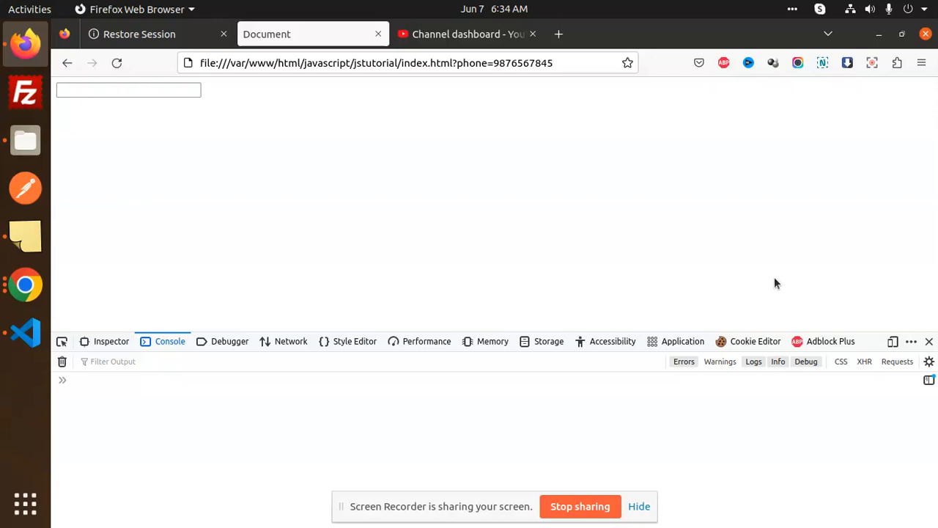
mouse_move(580, 163)
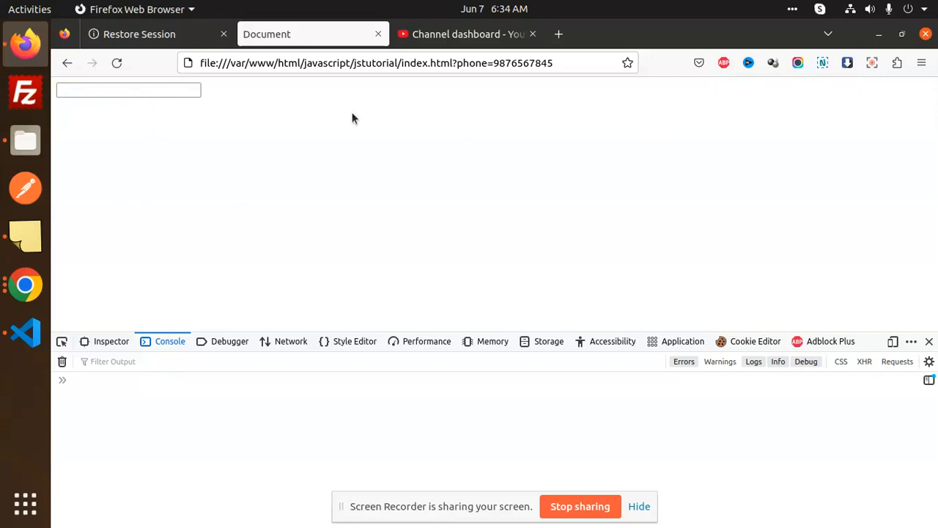
Trigger the red 'Only Numbers allowed.' error, then enter the digit 4 in the phone field.
click(129, 90)
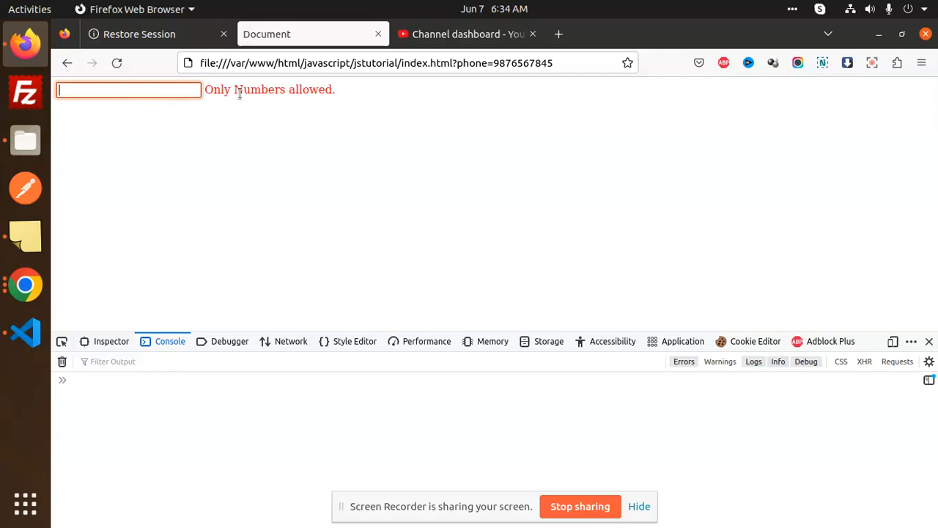
click(129, 89)
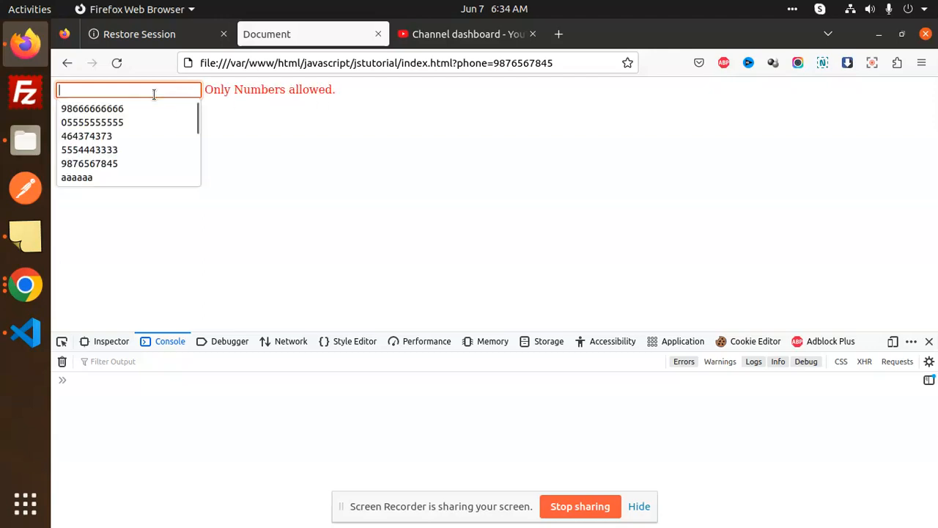
text(4)
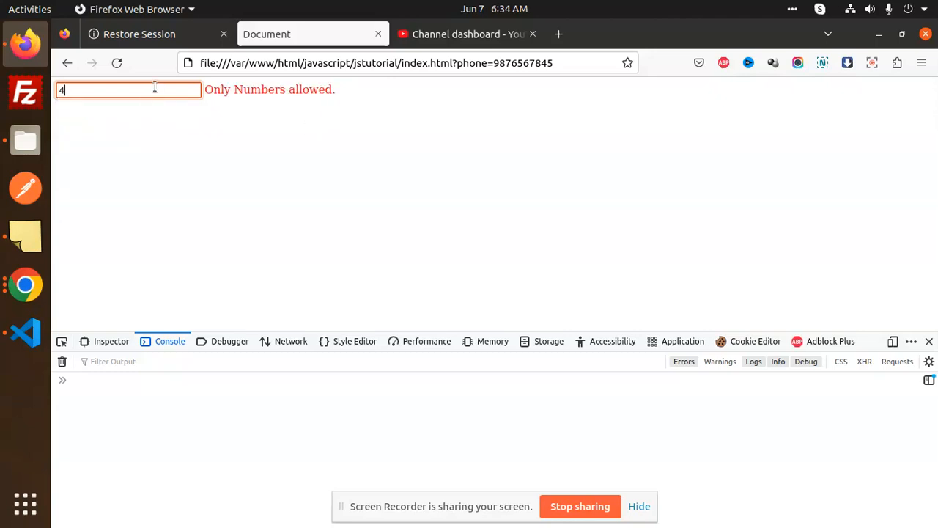
mouse_move(293, 102)
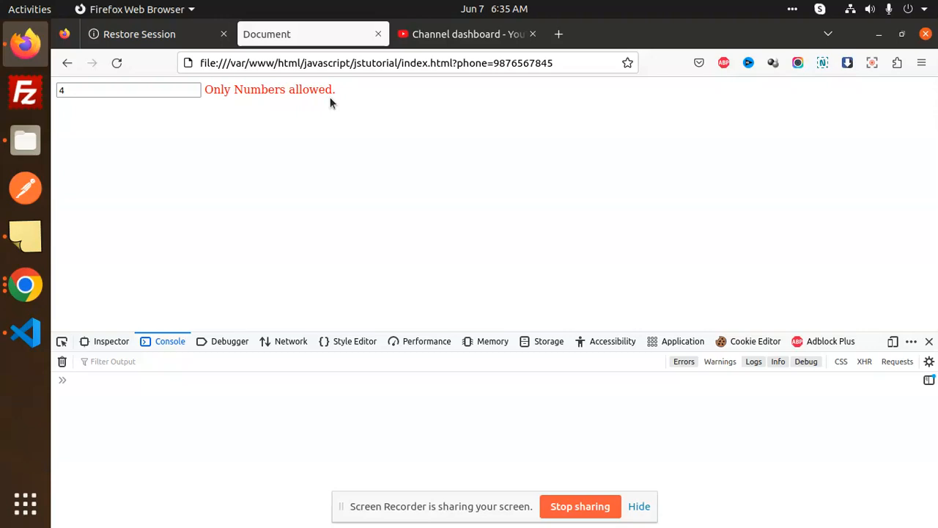
mouse_move(29, 370)
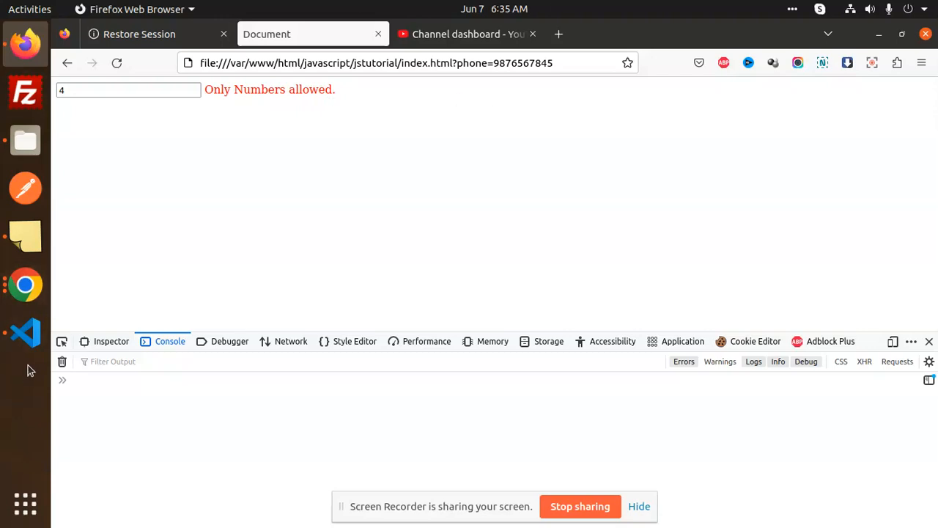
Review the onkeypress attribute in index.html, then return to script.js's Validate function.
click(25, 331)
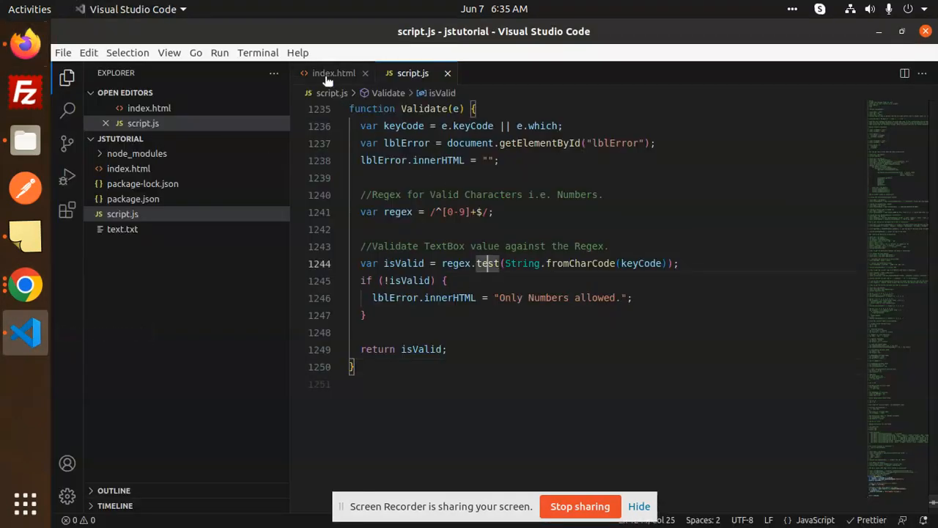
click(334, 73)
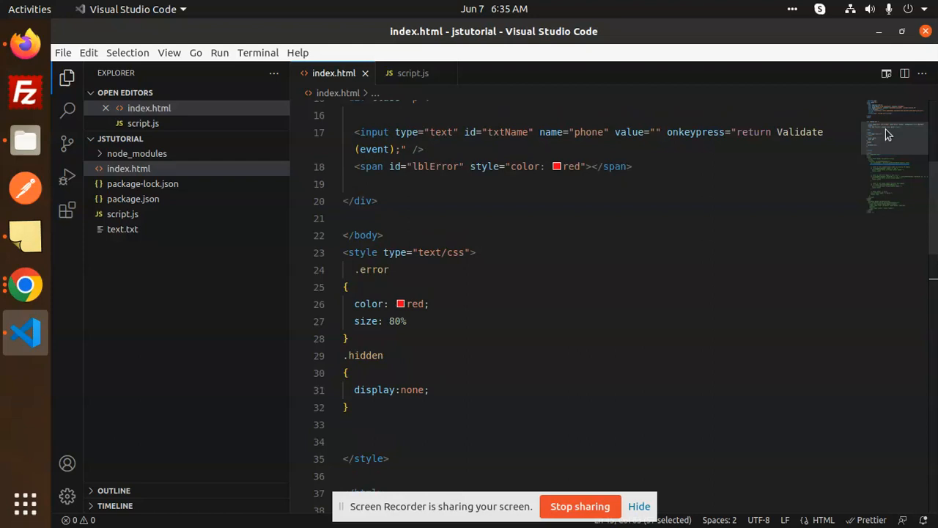
double_click(694, 132)
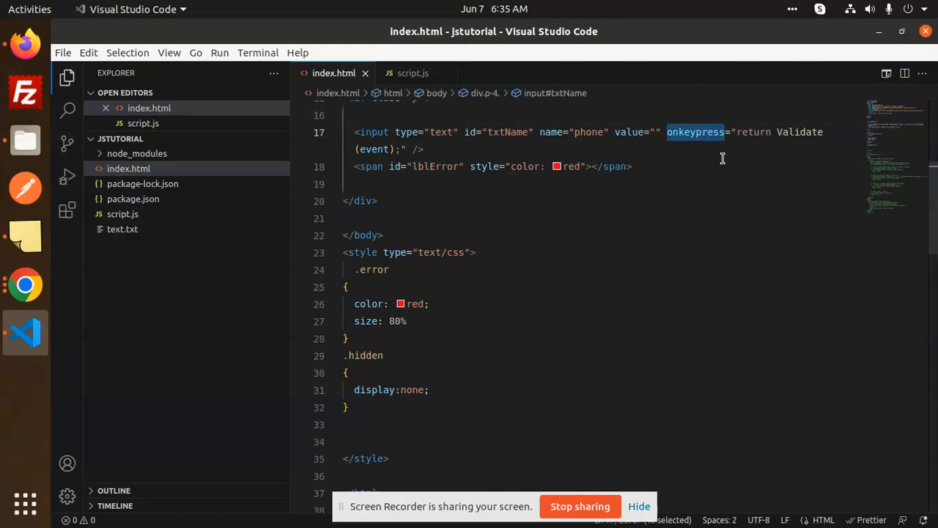
mouse_move(812, 117)
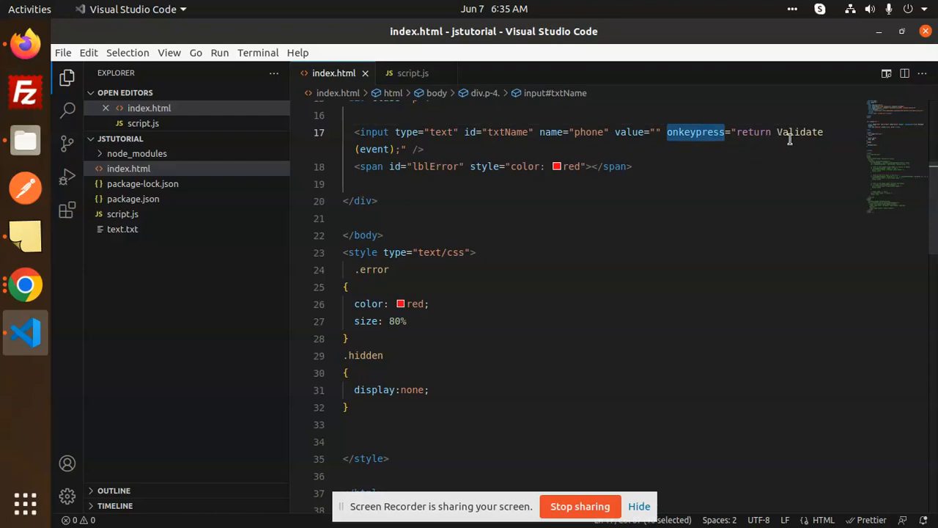
mouse_move(396, 93)
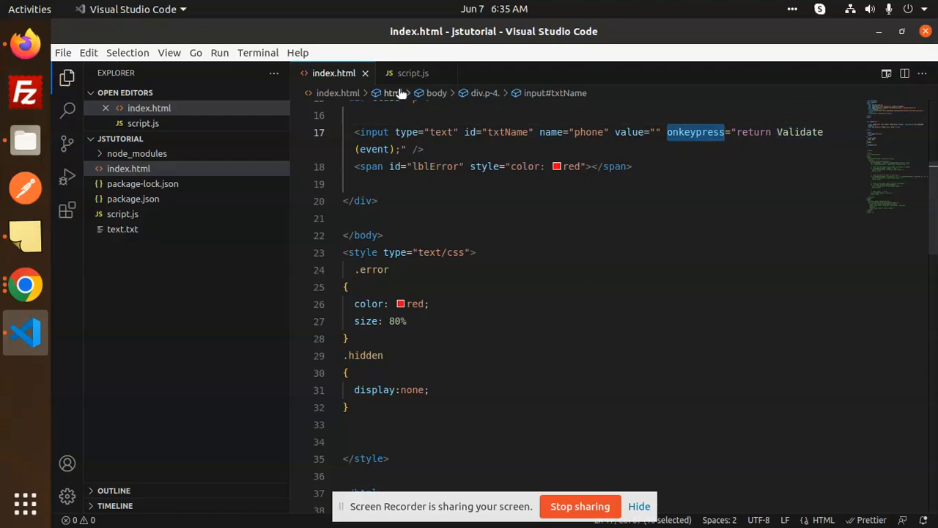
click(413, 73)
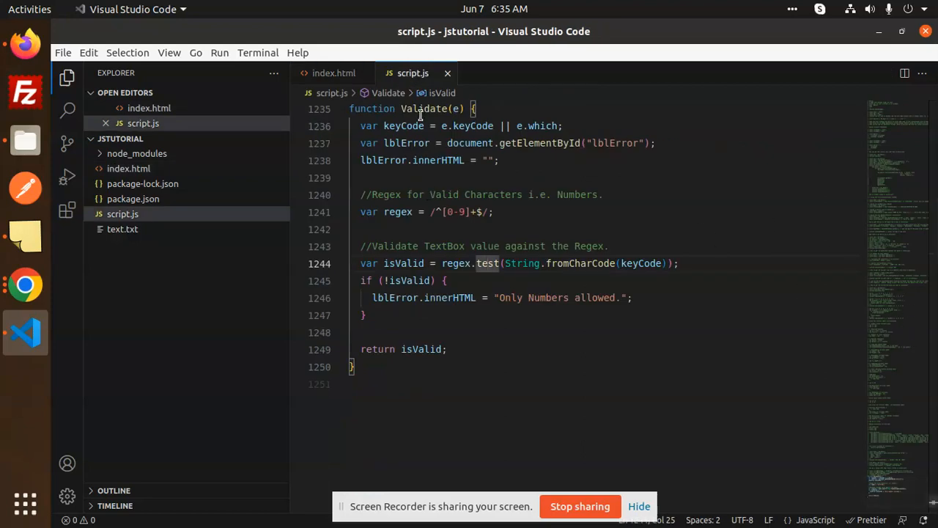
double_click(401, 126)
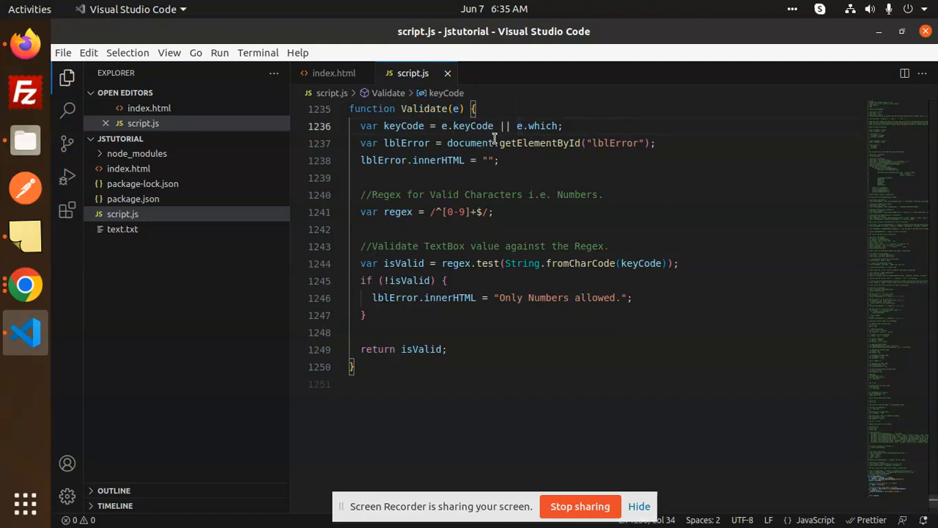
click(624, 143)
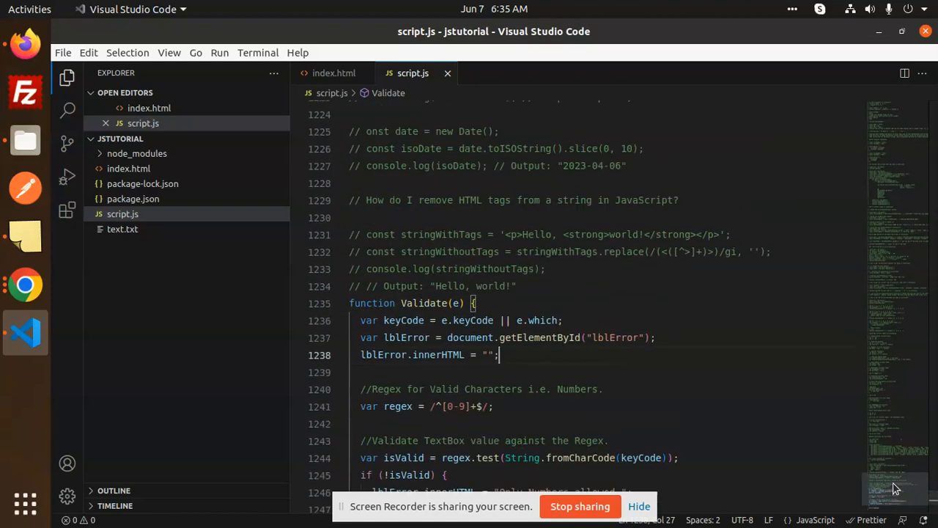
scroll(down, 3)
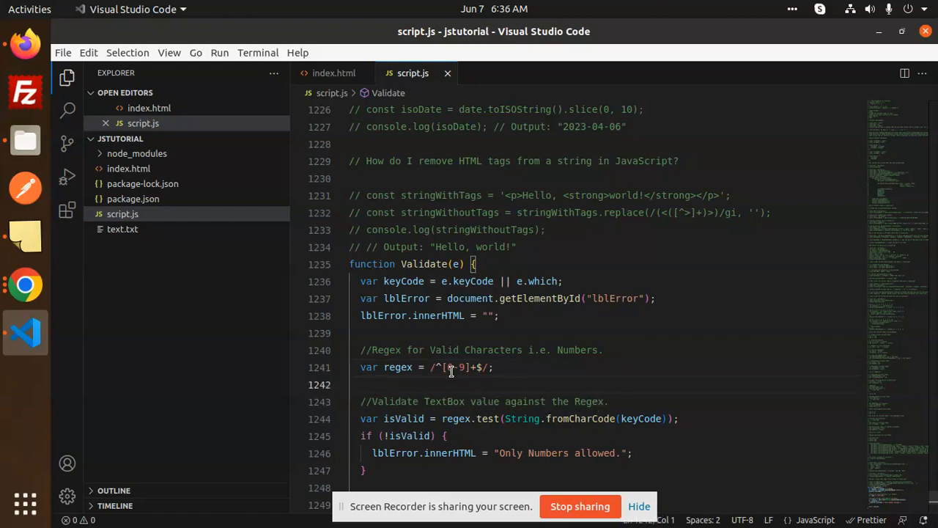
click(454, 367)
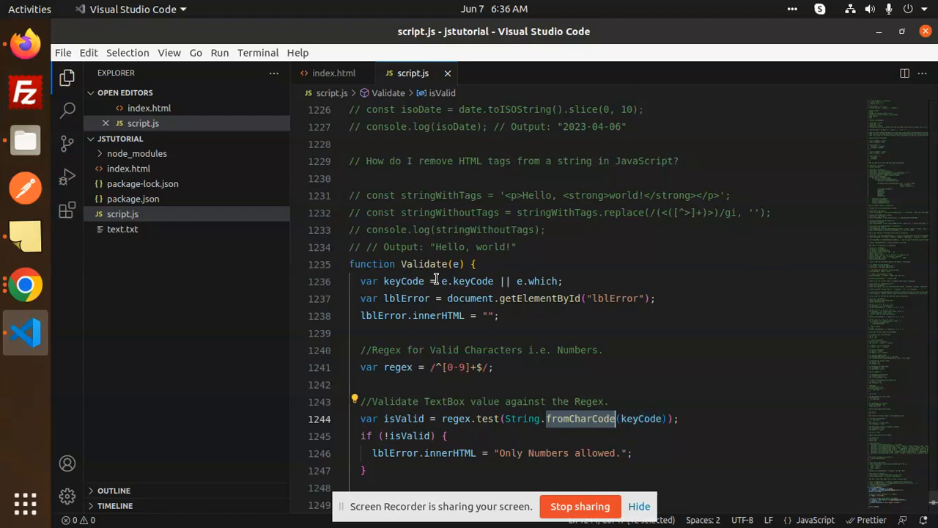
double_click(467, 282)
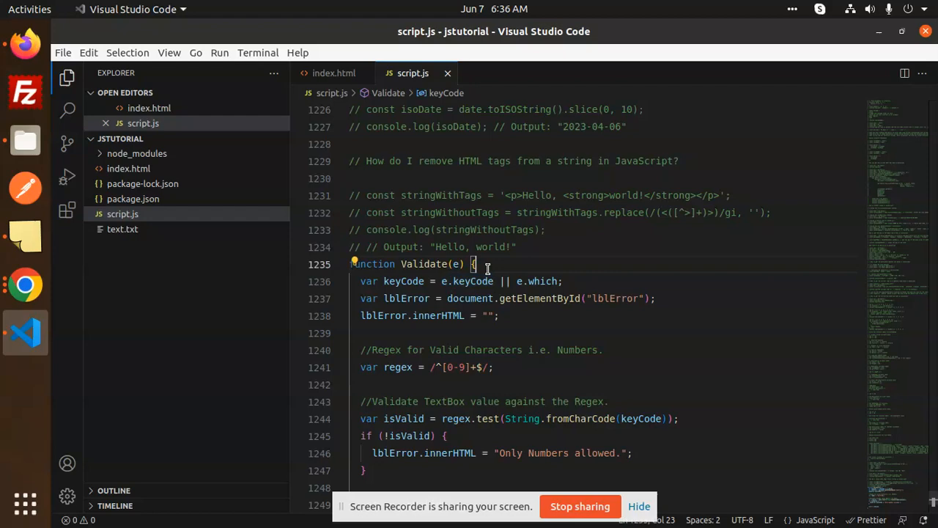
Add console.log(e.keyCode, e.which); at the top of the Validate function.
text(console)
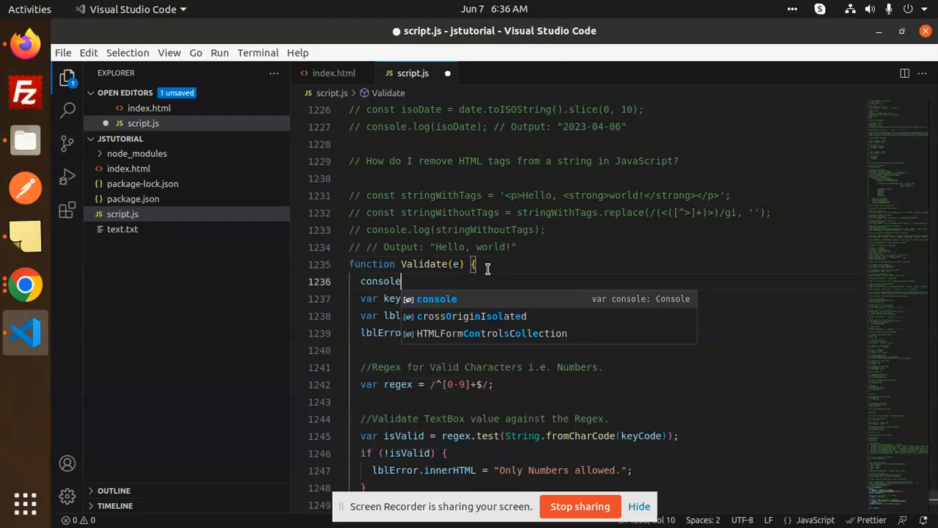
text(.log()
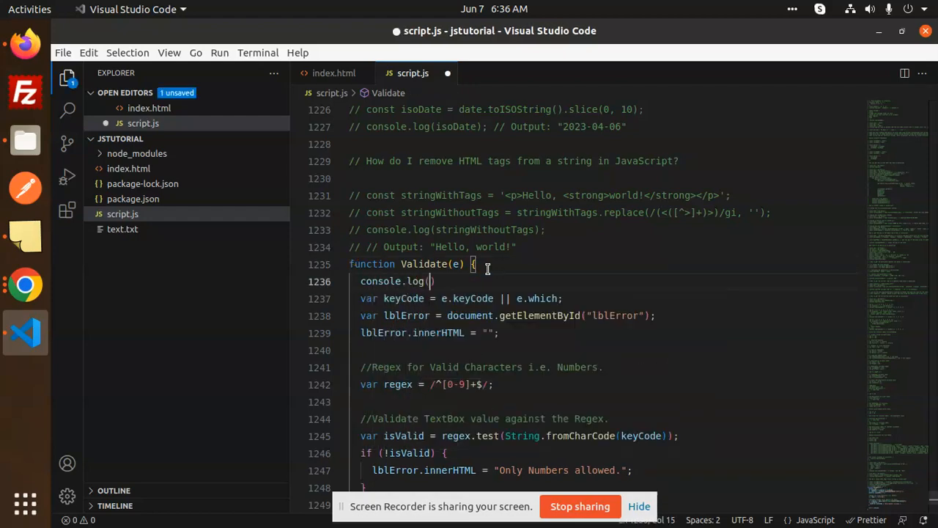
text();)
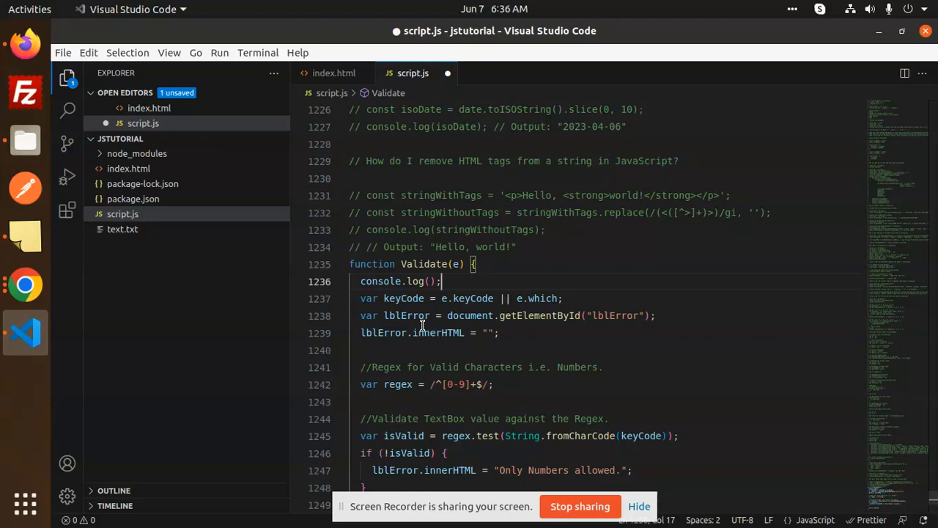
double_click(468, 299)
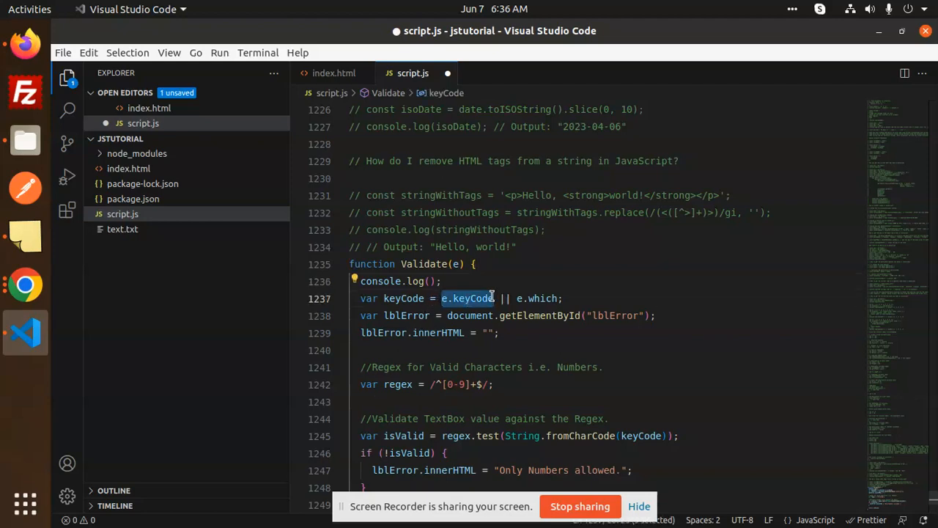
click(431, 281)
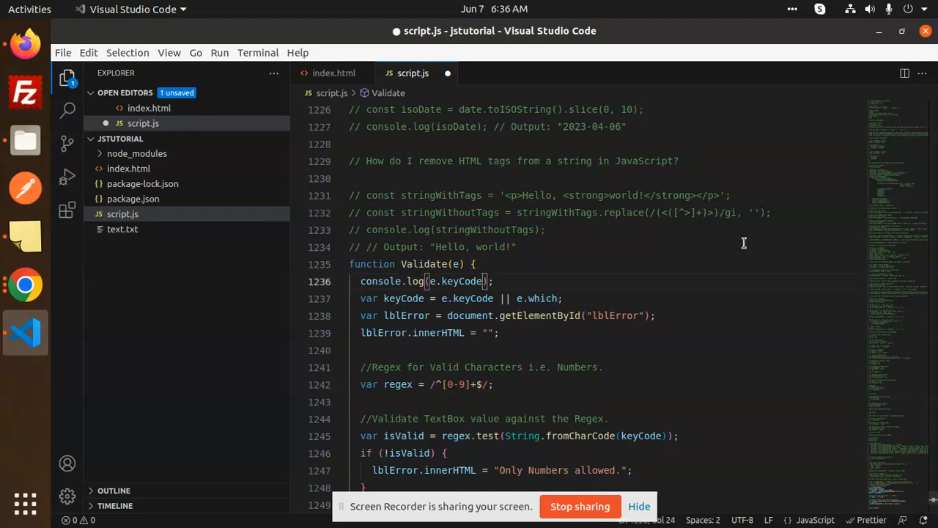
text(, e.which)
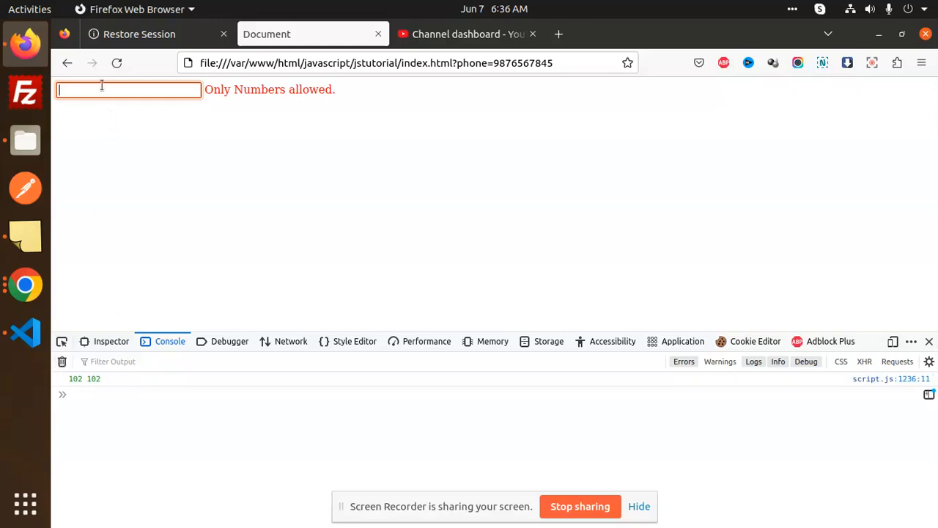
Enter 5 in the phone field and watch the console log key code 102.
text(5)
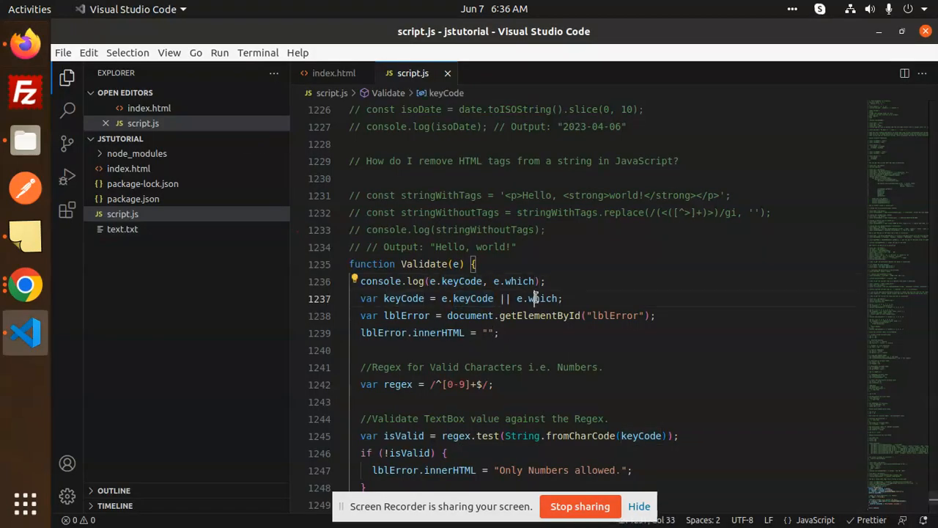
click(579, 435)
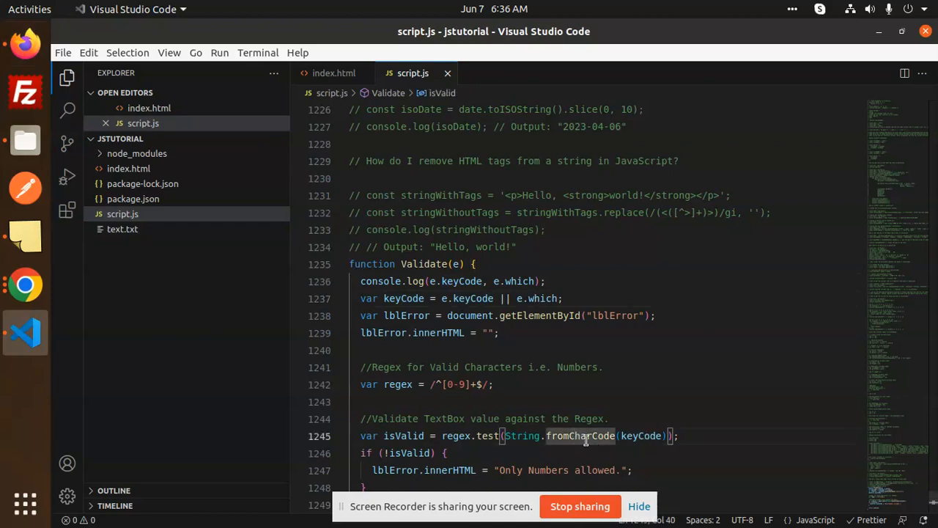
mouse_move(579, 436)
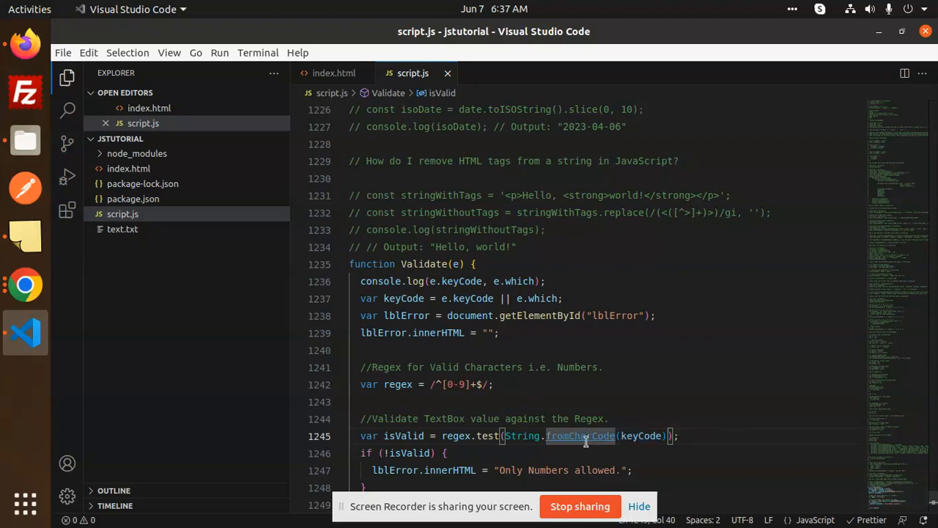
mouse_move(669, 425)
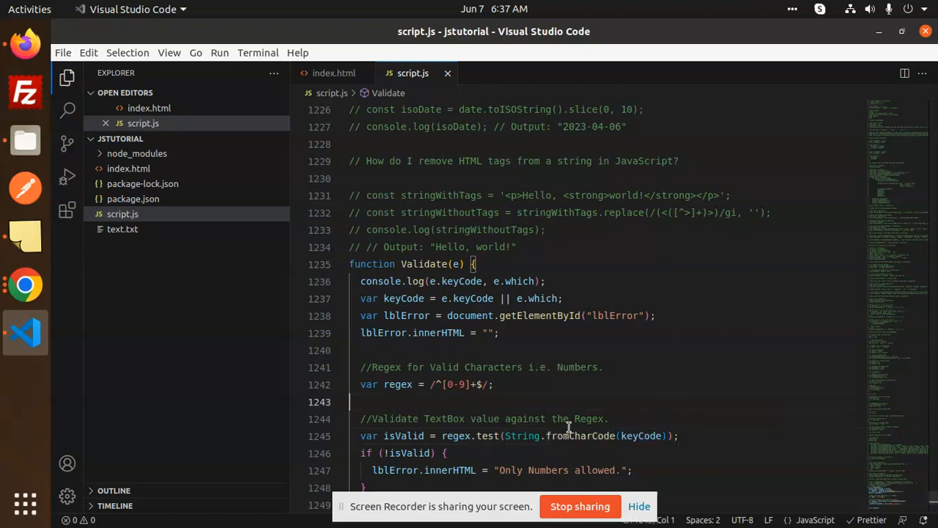
mouse_move(452, 408)
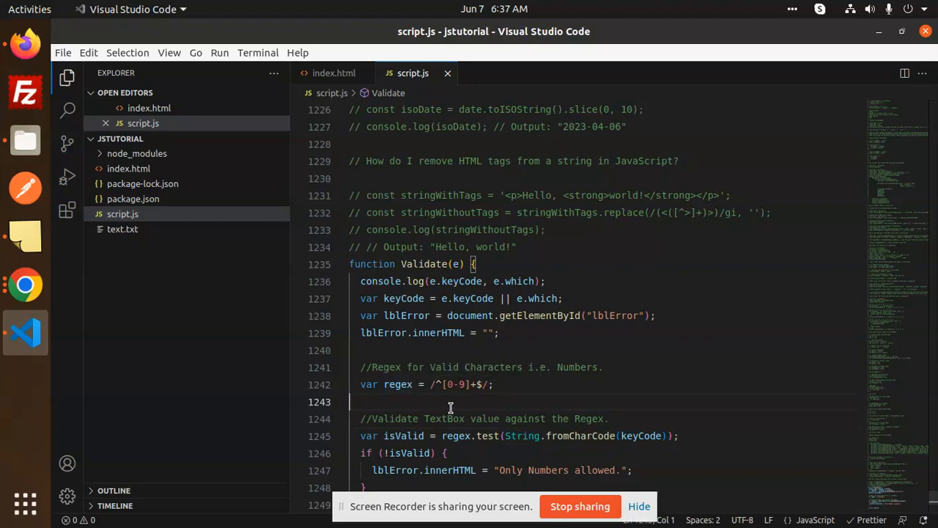
mouse_move(469, 445)
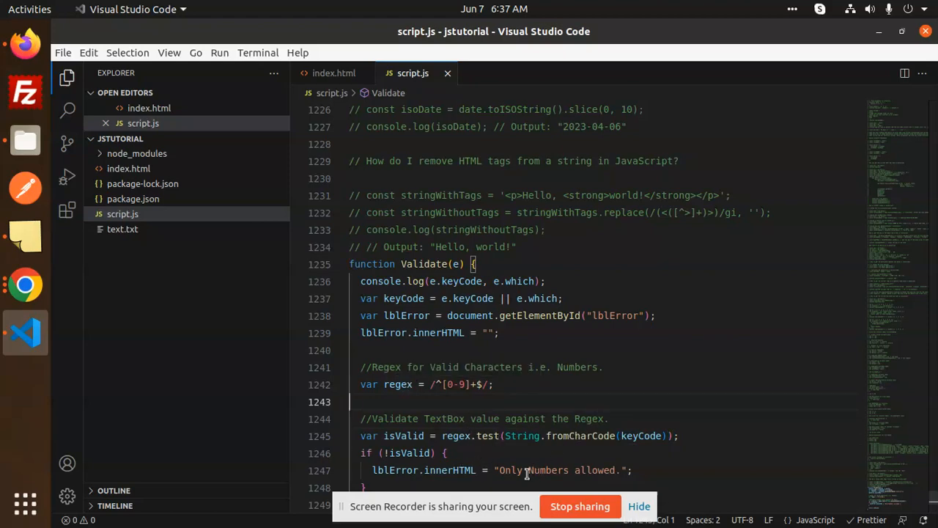
click(601, 469)
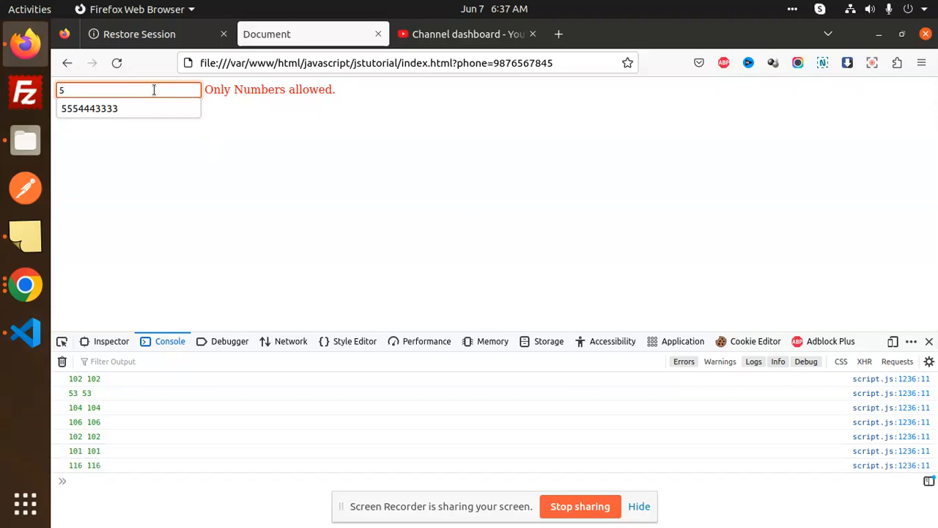
Enter 4364363 in the phone field, logging codes such as 52, 54 and 121.
text(4364363)
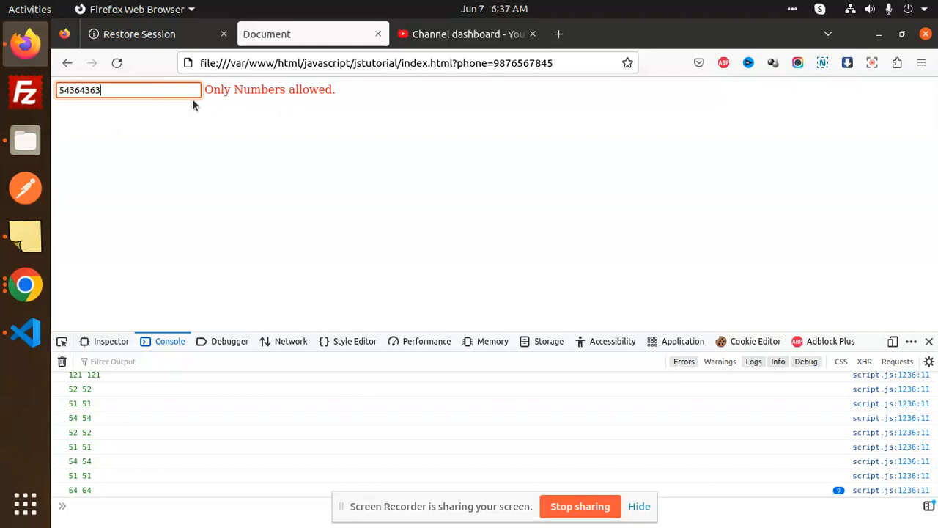
mouse_move(378, 97)
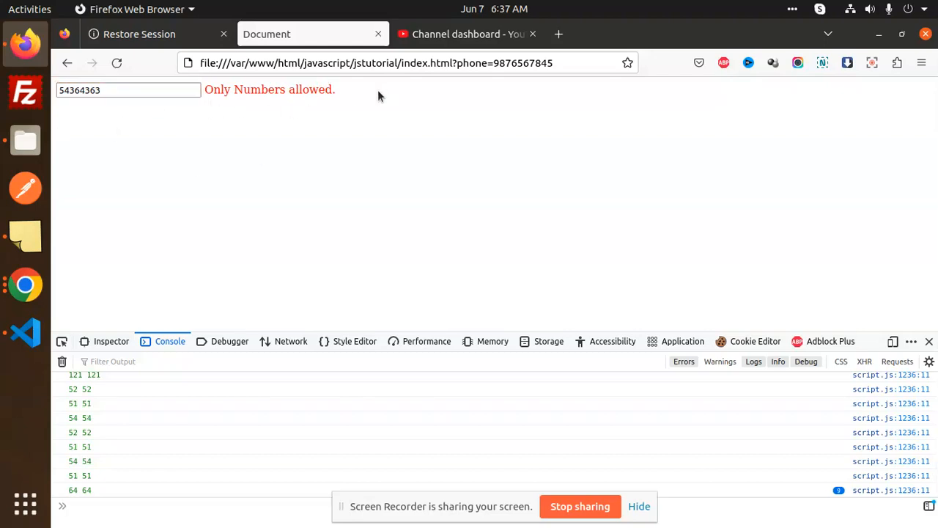
click(129, 89)
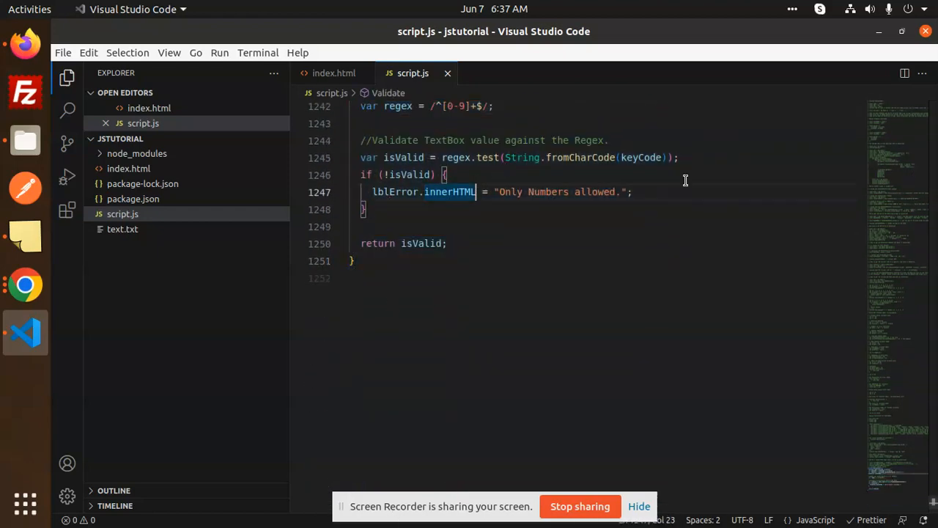
Show index.html with the input's onkeypress calling Validate(event).
click(335, 73)
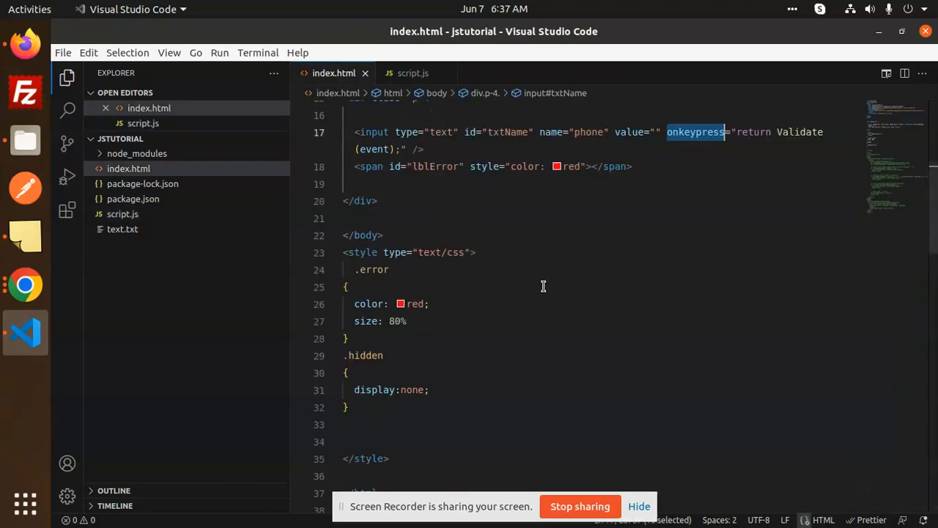